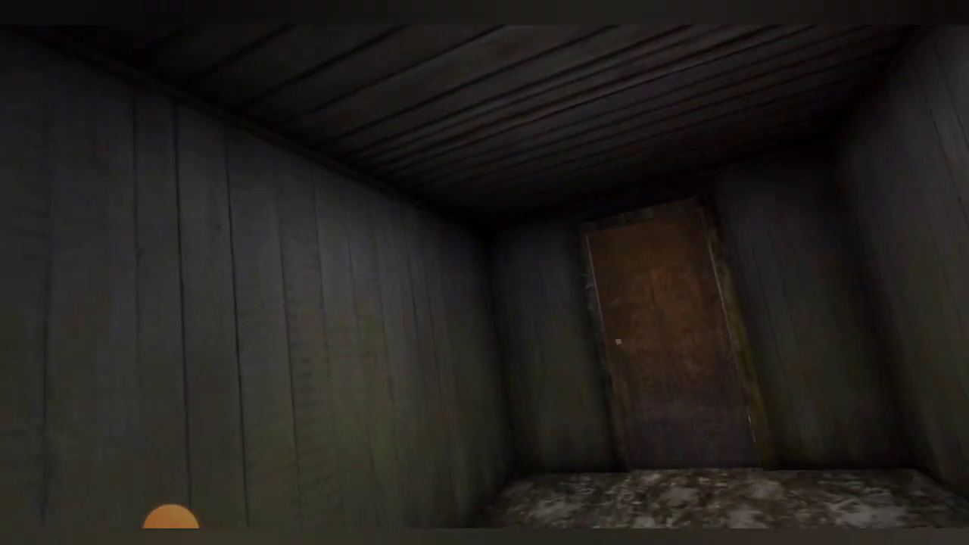
mouse_move(484, 272)
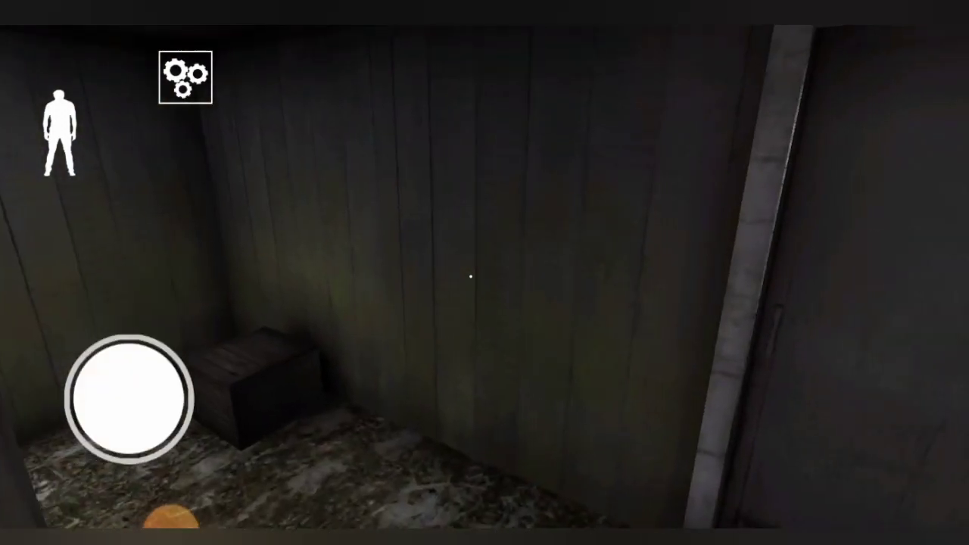
Look around the starting room and tap the rusty padlocked box to interact.
left_click_drag(132, 397, 132, 322)
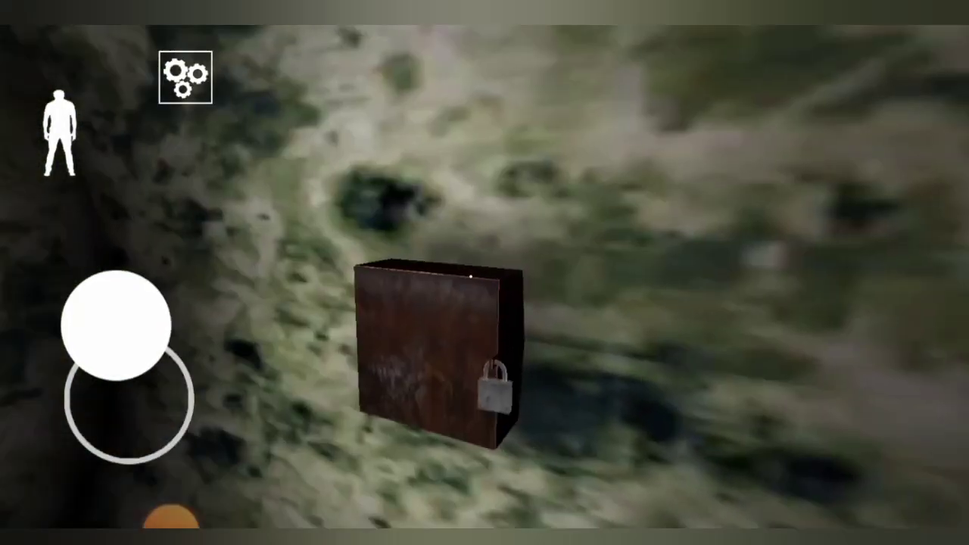
left_click(491, 386)
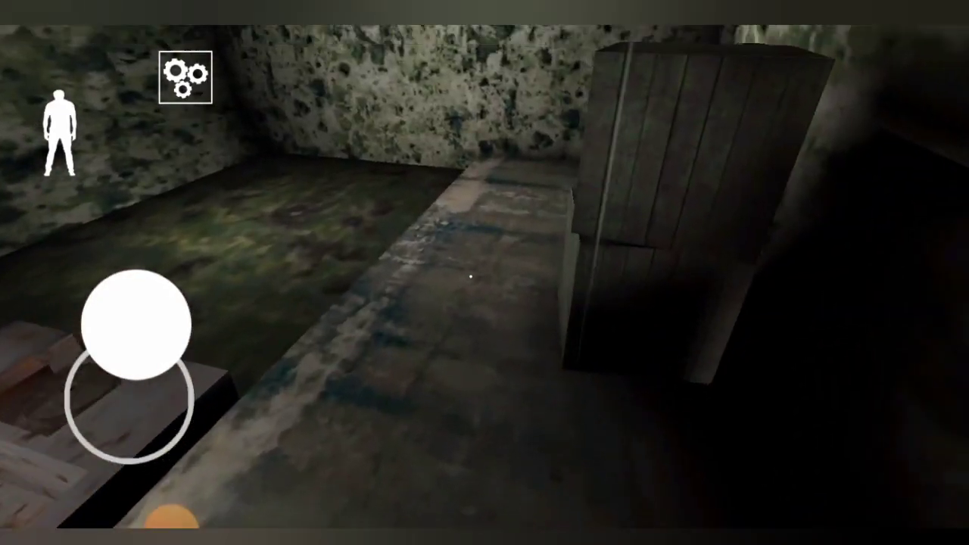
Creep along the basement crates into the sewer chamber and look down the tunnel past the boat.
left_click_drag(136, 318, 136, 394)
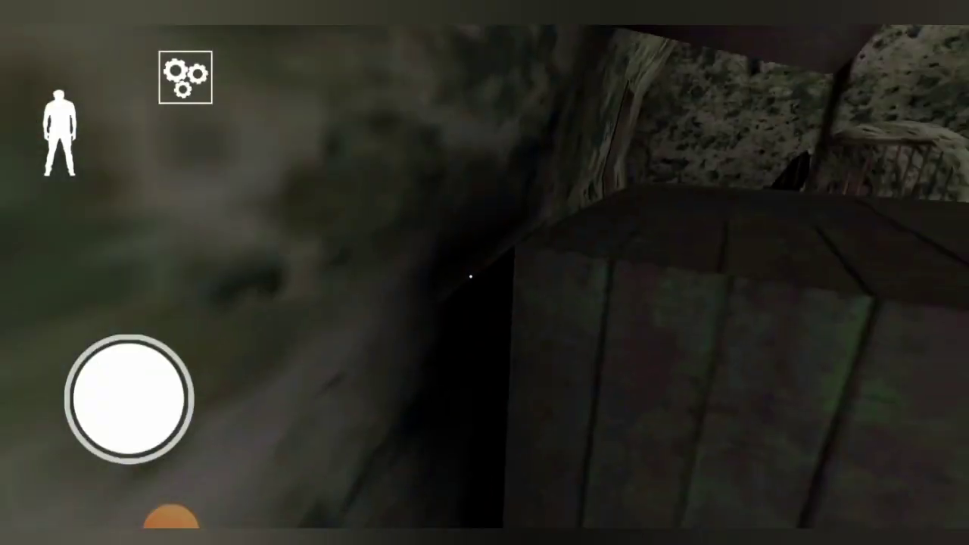
left_click_drag(135, 397, 68, 423)
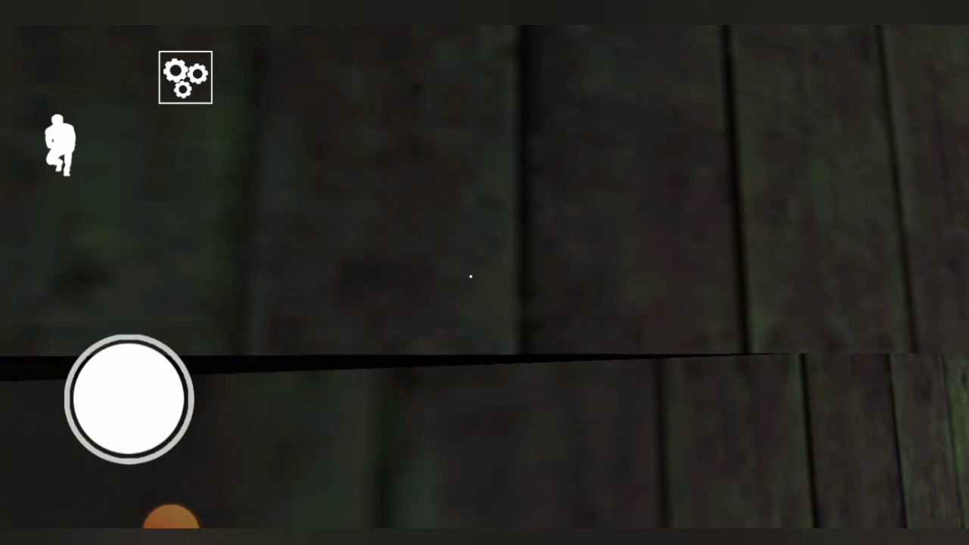
left_click_drag(129, 397, 167, 393)
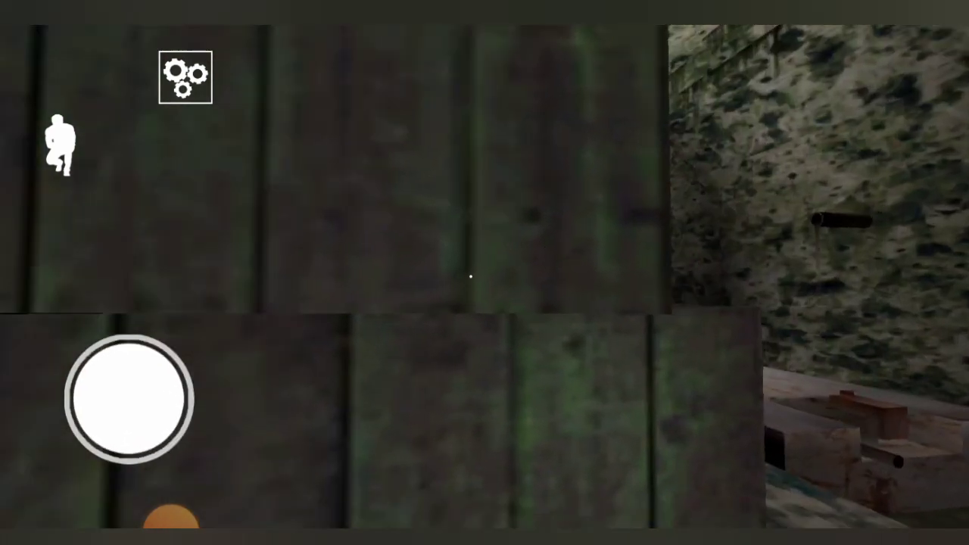
left_click_drag(132, 401, 147, 386)
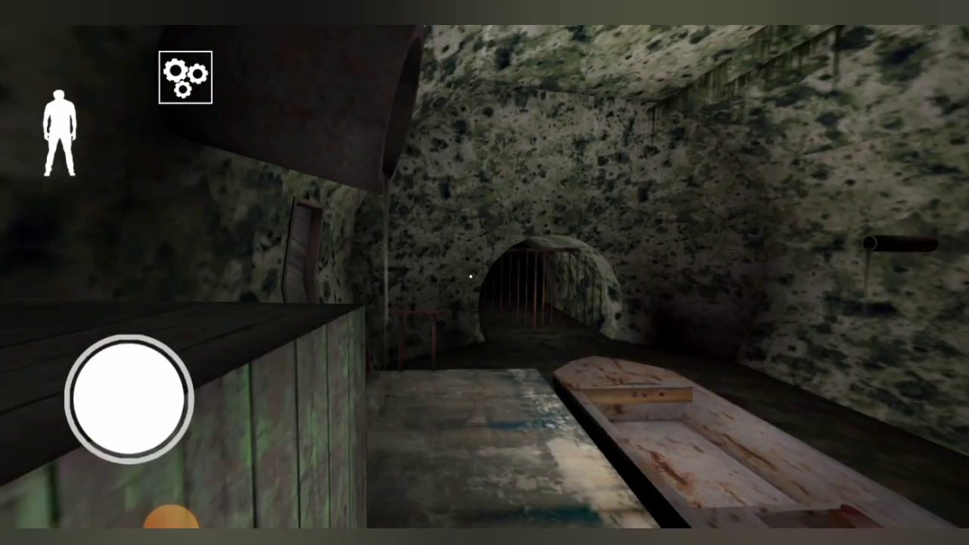
left_click_drag(133, 397, 122, 344)
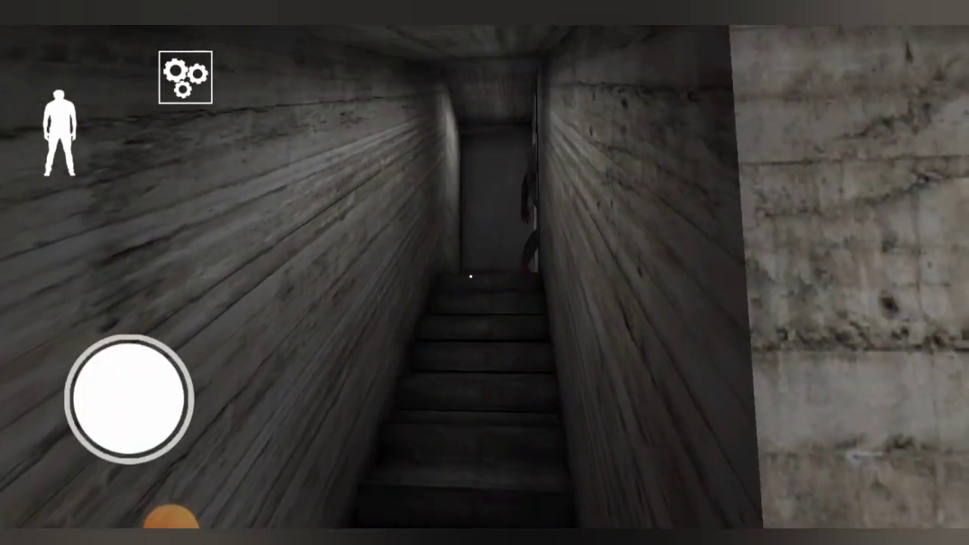
Climb the narrow stairs, pass the wooden hall and bench room, reaching the bed by the vent.
left_click_drag(132, 401, 113, 317)
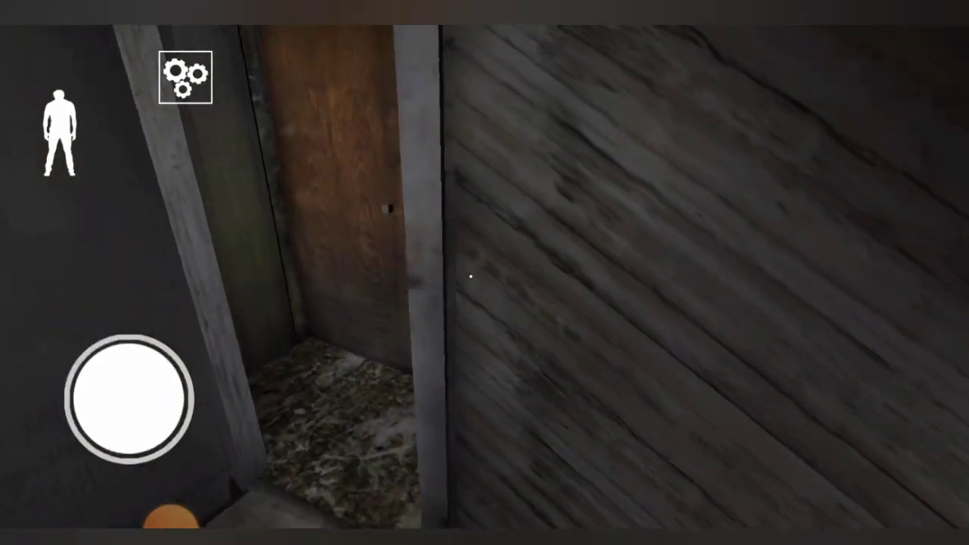
left_click_drag(136, 398, 91, 378)
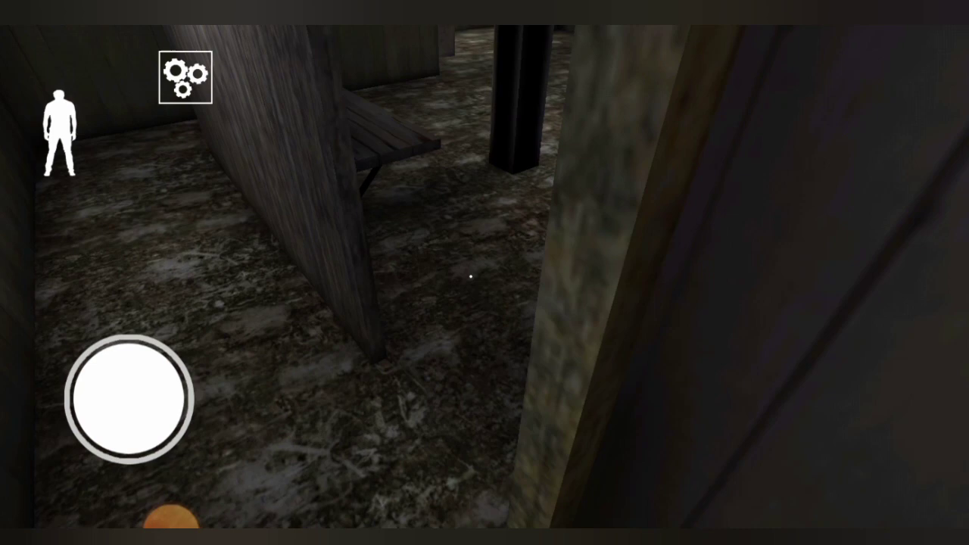
left_click_drag(133, 397, 102, 329)
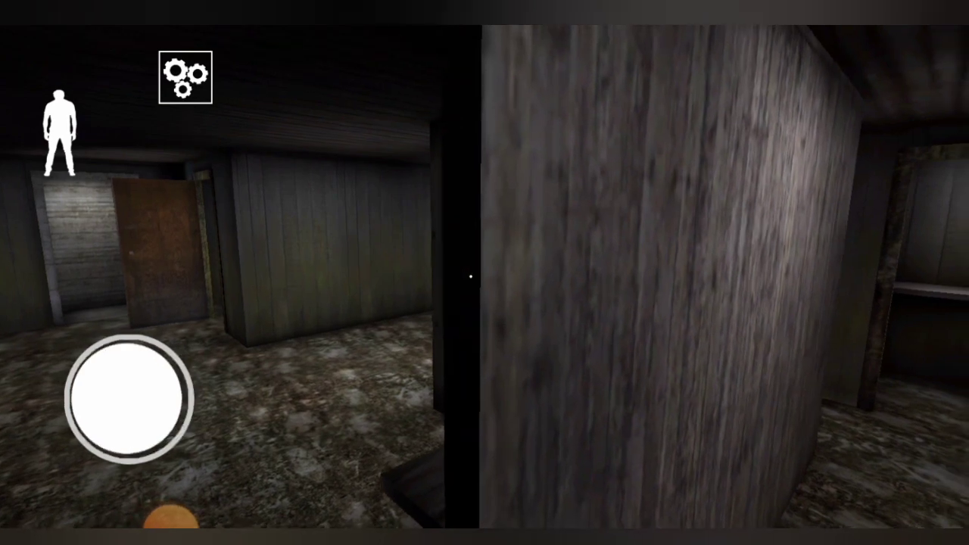
left_click_drag(133, 397, 121, 322)
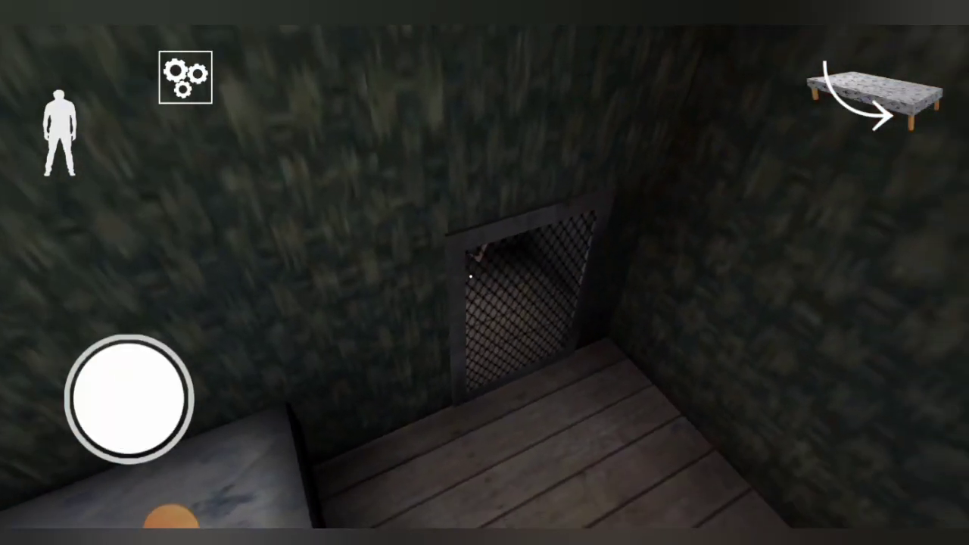
Crouch-walk through the wooden room to the door and out onto the landing.
left_click_drag(133, 397, 137, 340)
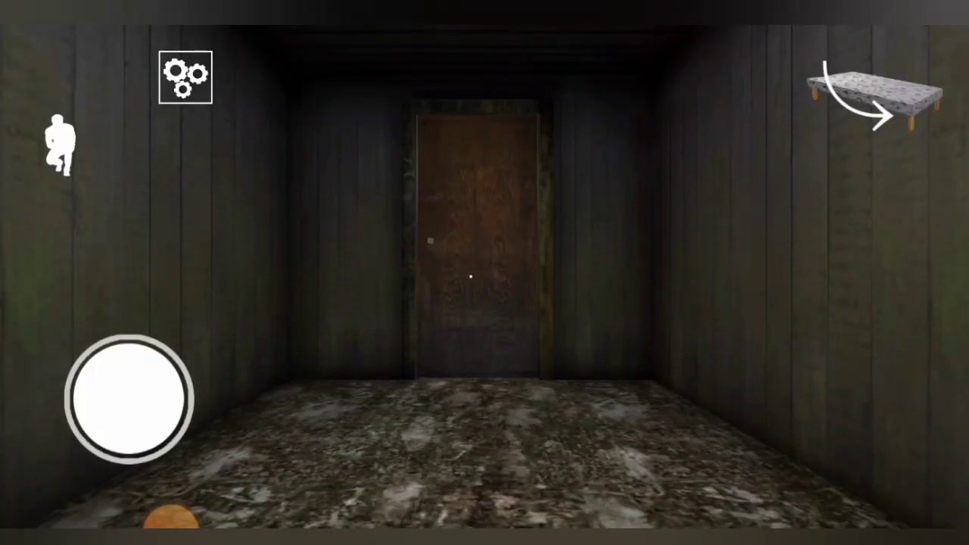
left_click_drag(130, 399, 130, 317)
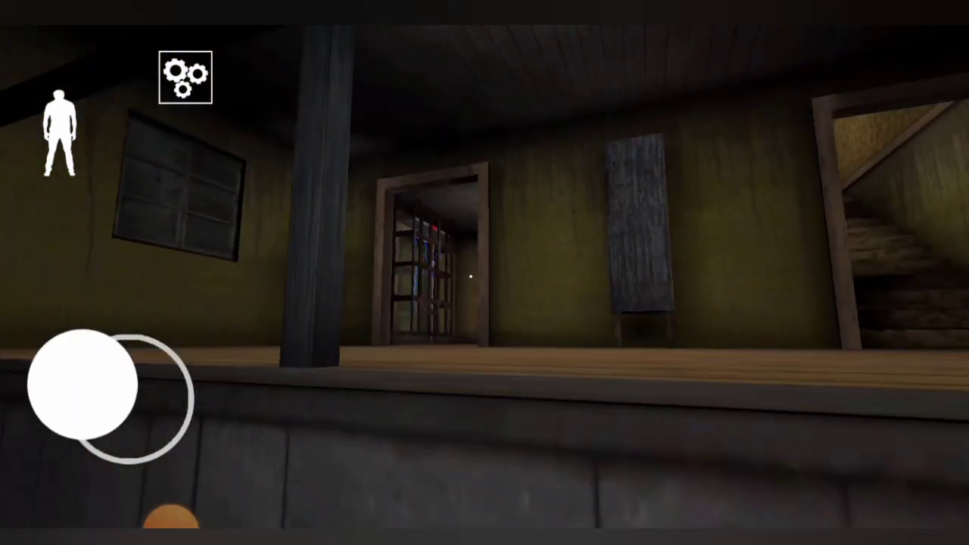
Walk through the house up against the wooden door in the dark corridor.
left_click_drag(99, 394, 61, 409)
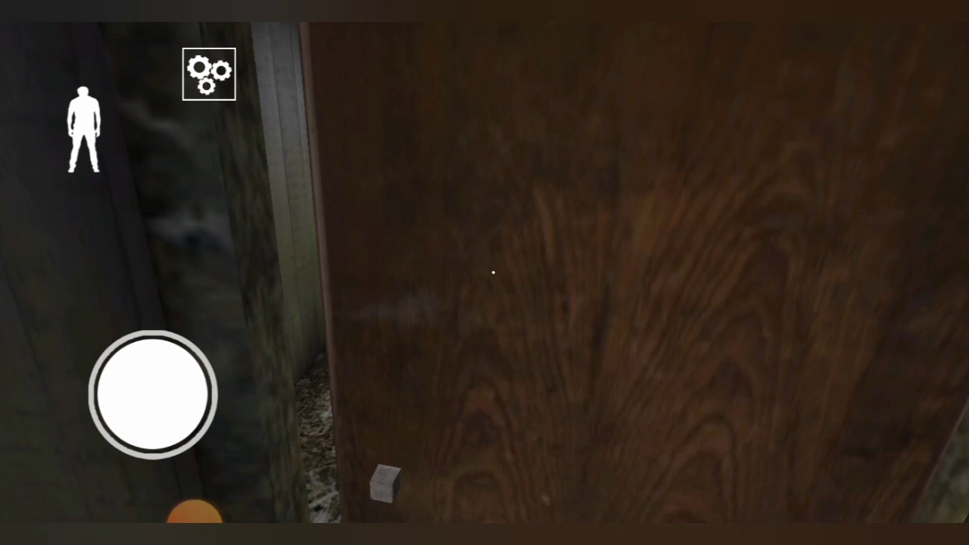
Walk to the narrow wooden door between dark walls despite the red damage spots.
left_click_drag(155, 392, 147, 318)
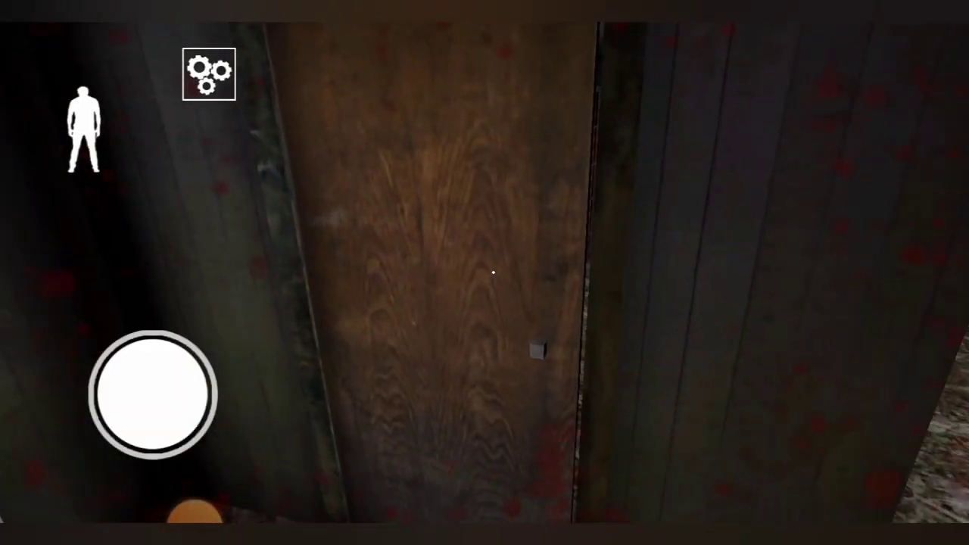
left_click_drag(151, 393, 144, 318)
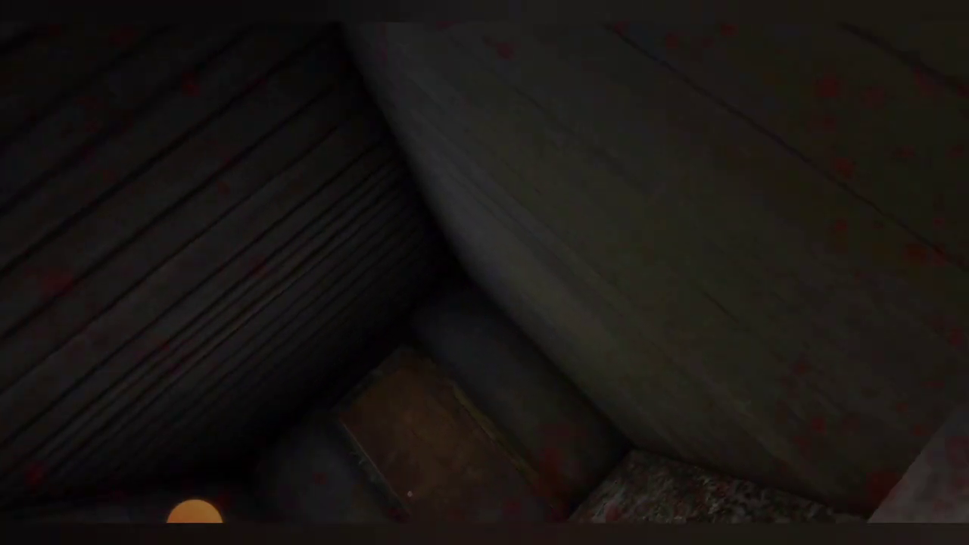
mouse_move(485, 272)
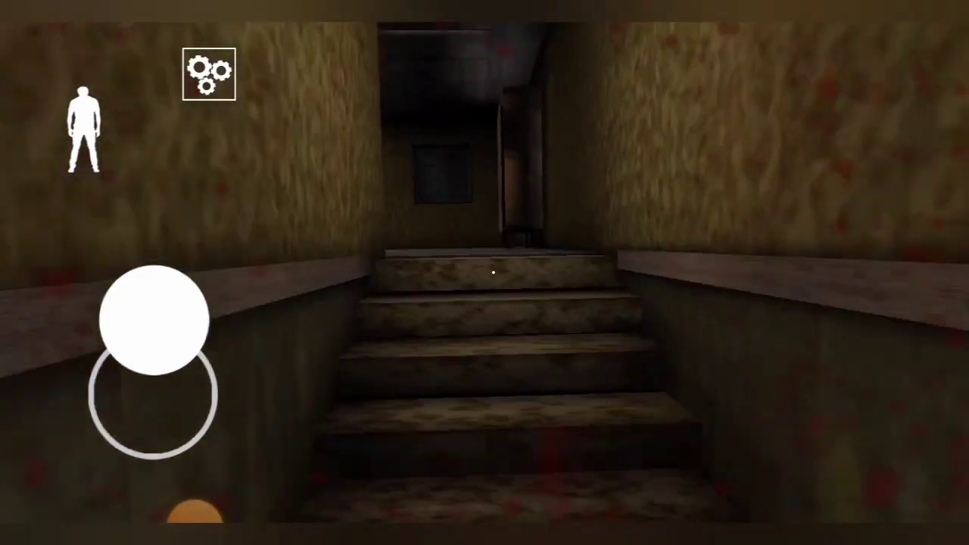
Walk from the top of the stairs into the kitchen, facing the sink and microwave.
left_click_drag(152, 318, 181, 409)
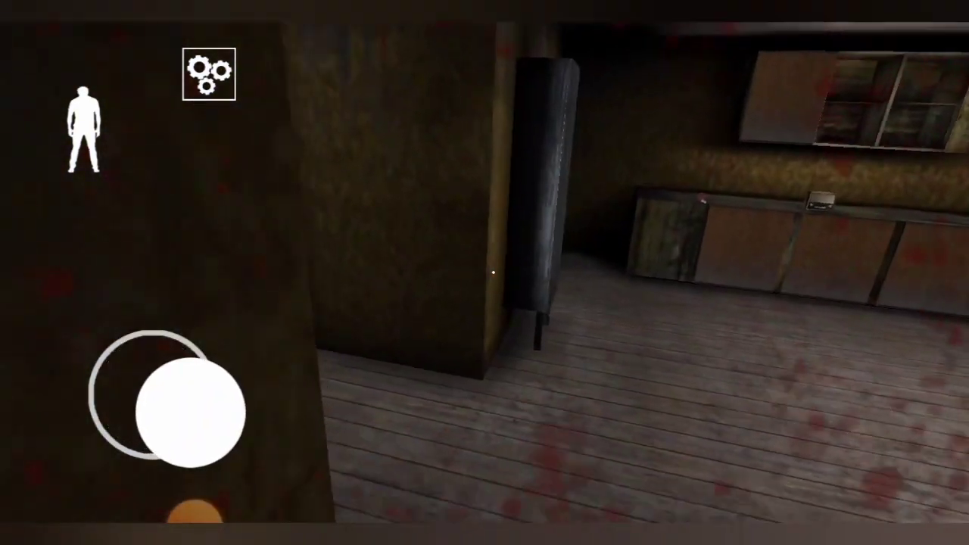
left_click_drag(193, 409, 181, 326)
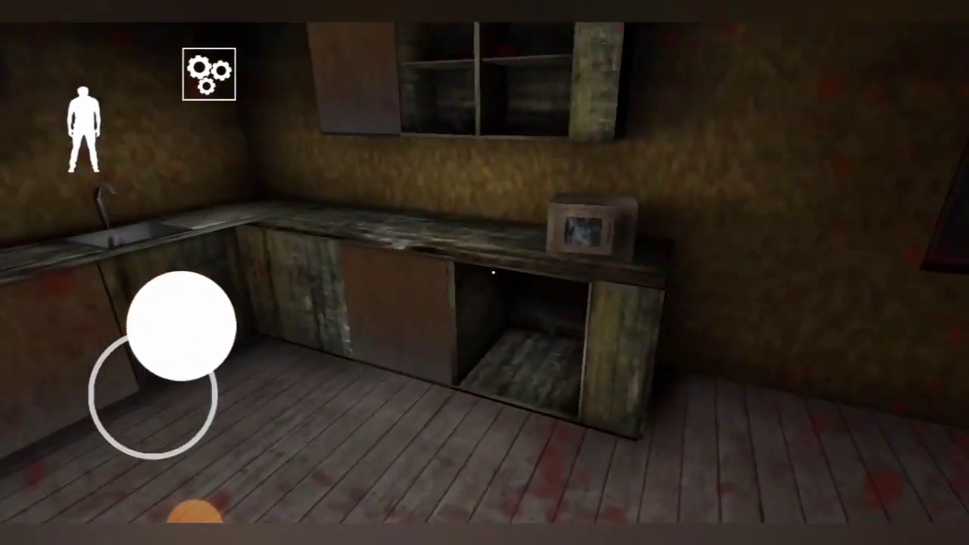